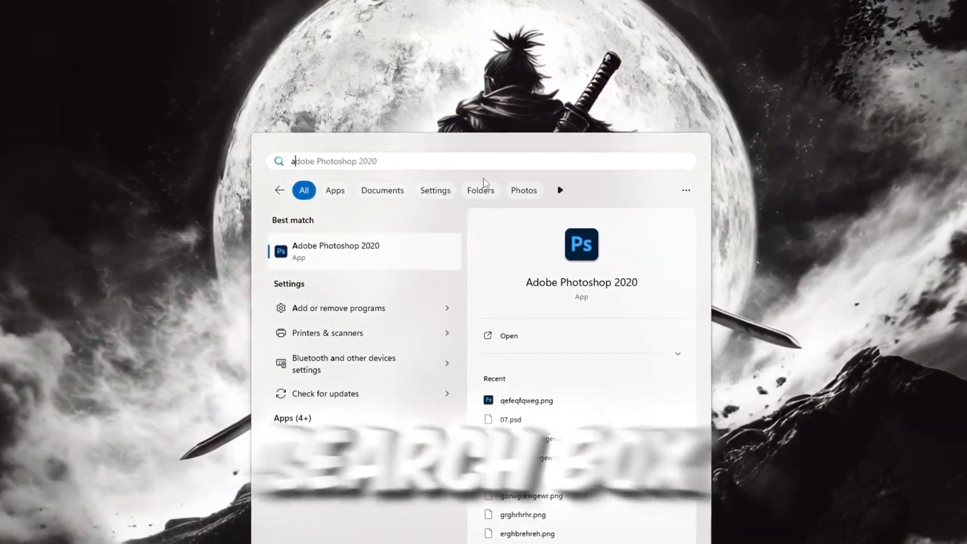
# Set Visual Effects to best performance, keeping only screen font smoothing and thumbnails
pyautogui.write('adk')
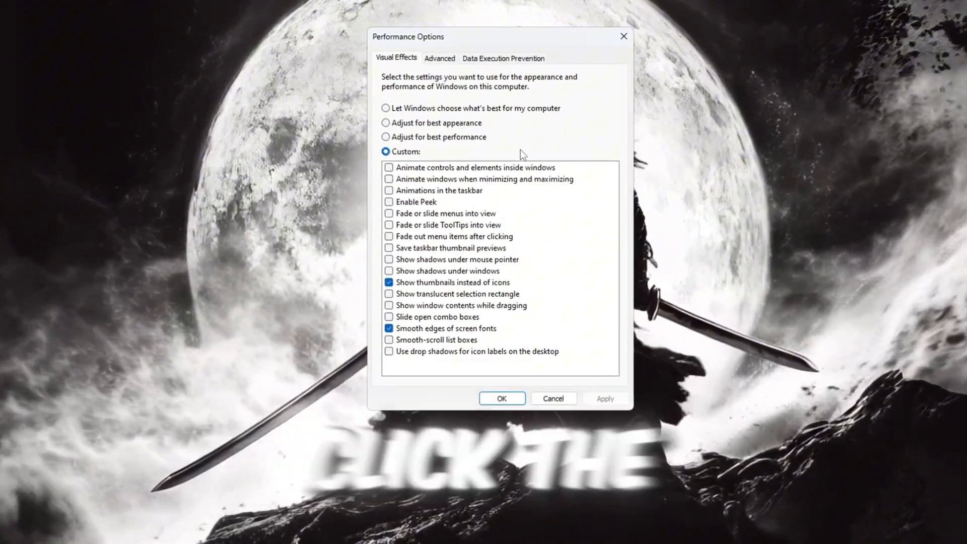
pyautogui.click(385, 137)
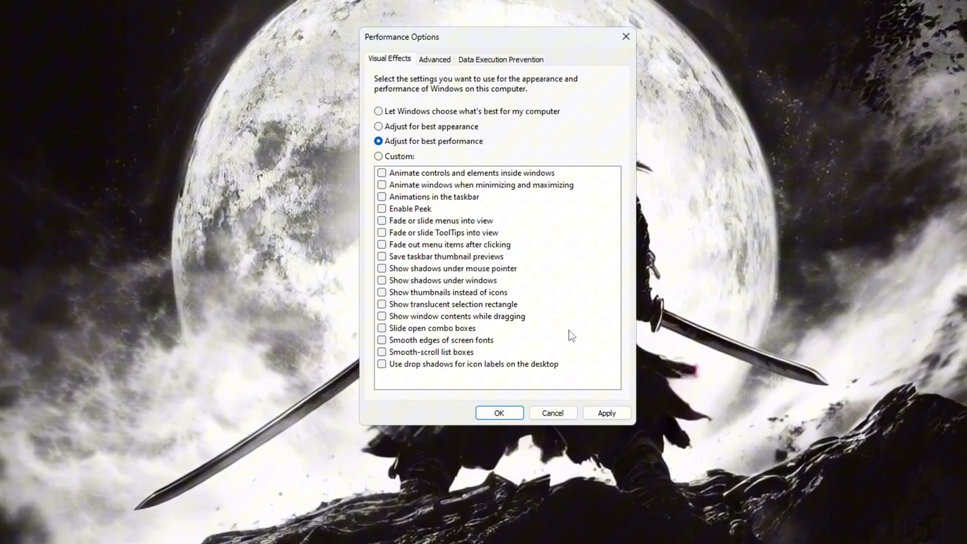
pyautogui.click(379, 343)
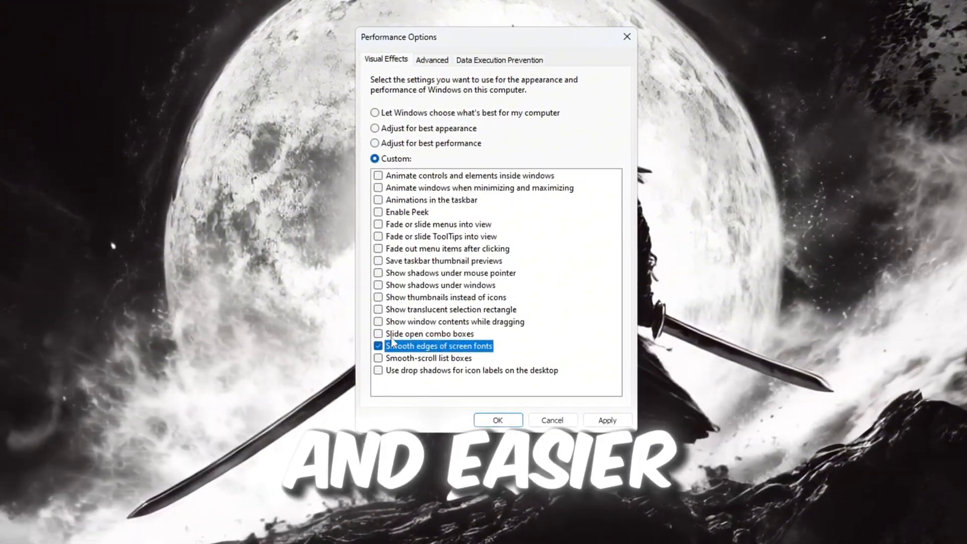
pyautogui.click(376, 299)
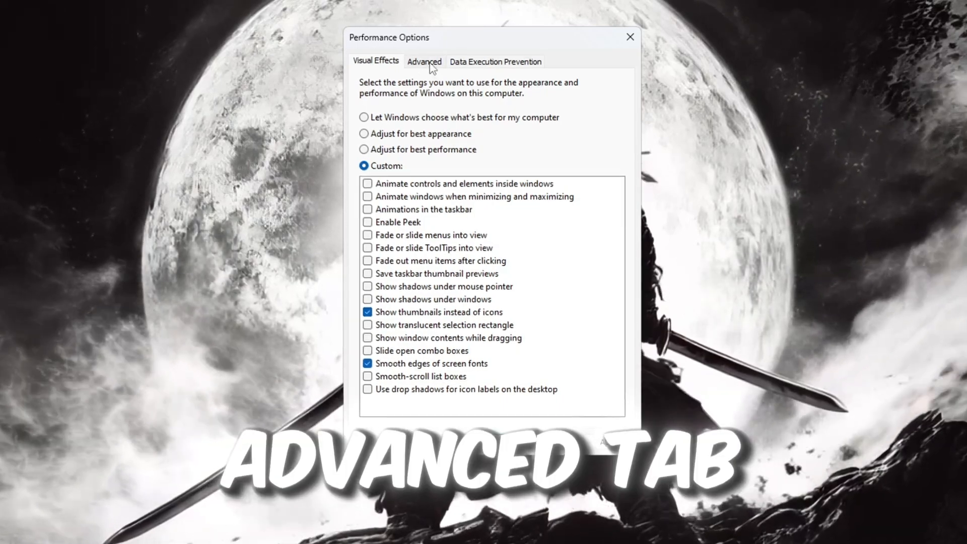
# Switch processor scheduling to Background services on the Advanced tab
pyautogui.click(424, 62)
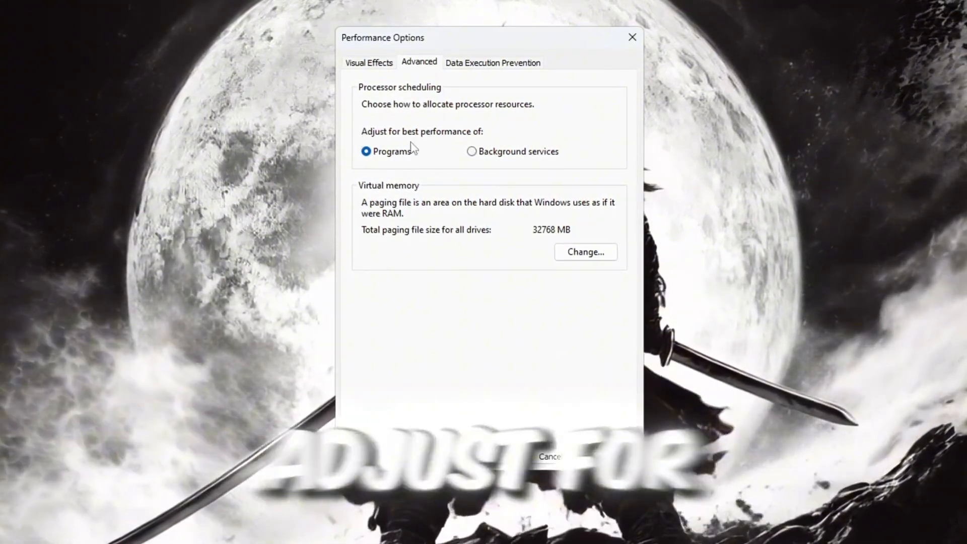
pyautogui.click(470, 151)
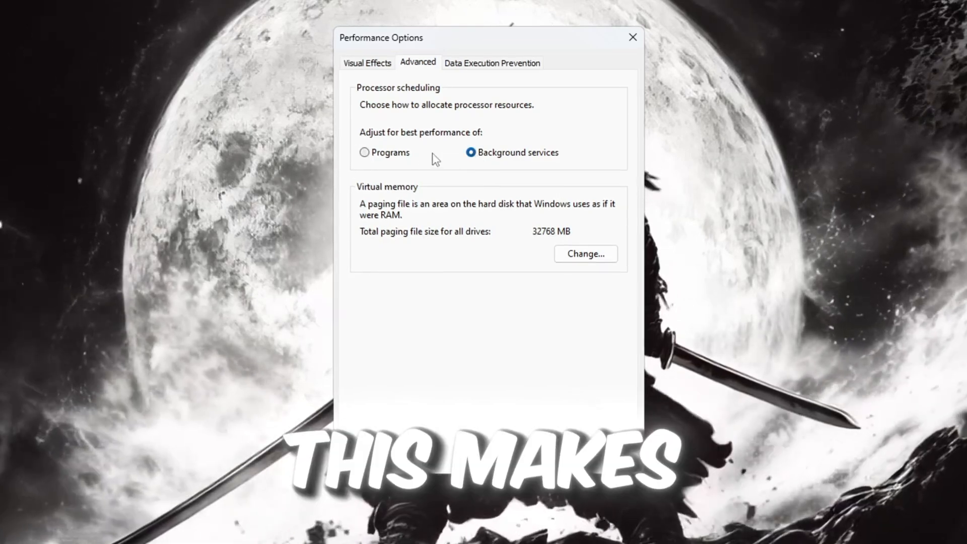
pyautogui.click(364, 153)
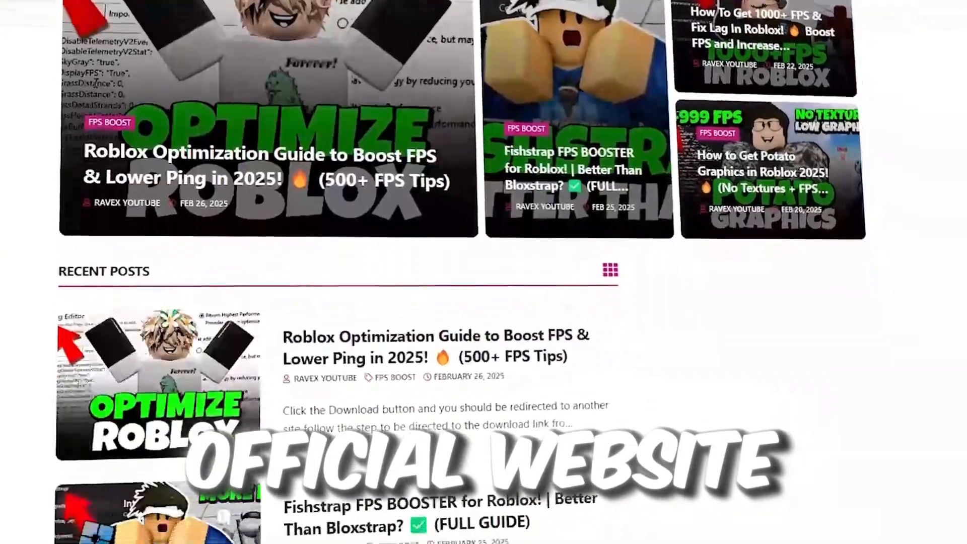
# Scroll through the Ravex website's Roblox optimization posts
pyautogui.scroll(-3)
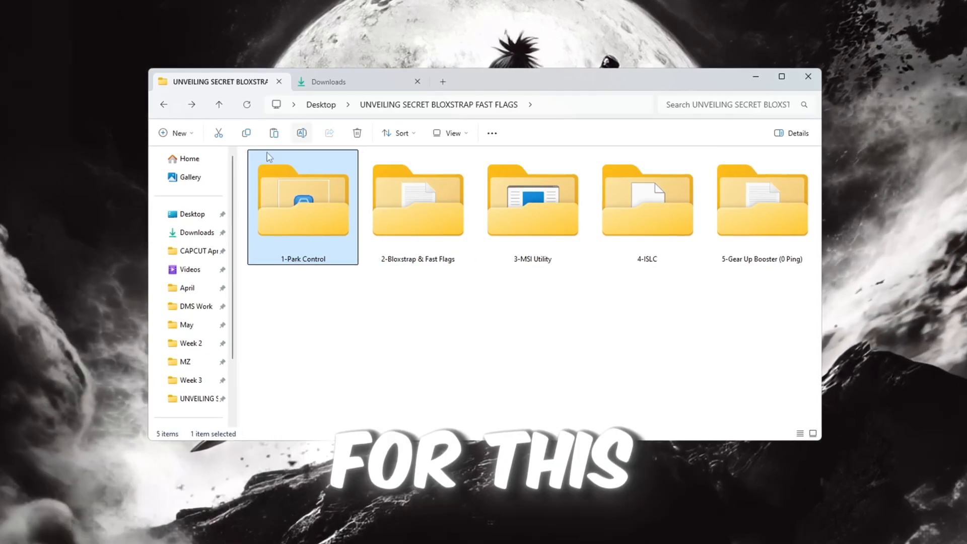
# Open the 1-Park Control folder and launch ParkControl
pyautogui.doubleClick(302, 202)
pyautogui.write('par')
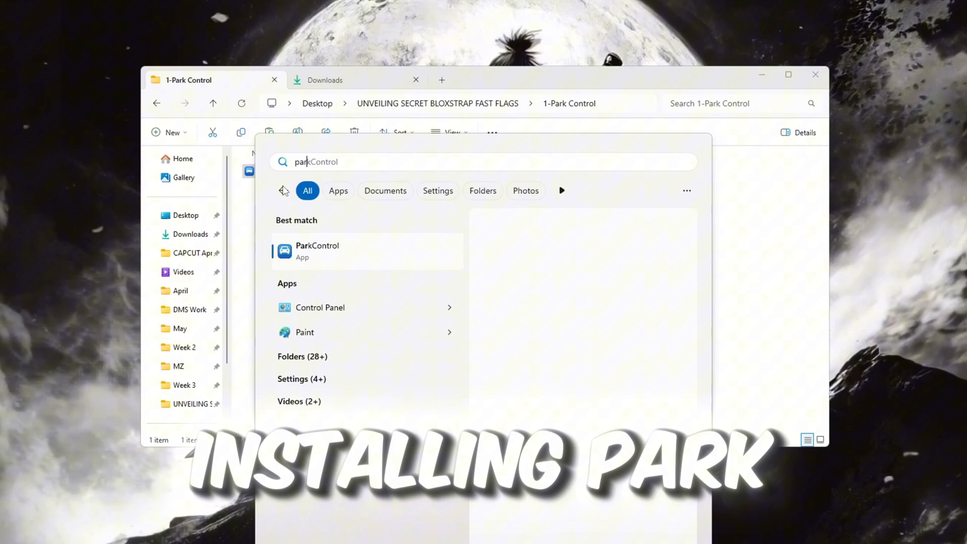
pyautogui.click(316, 250)
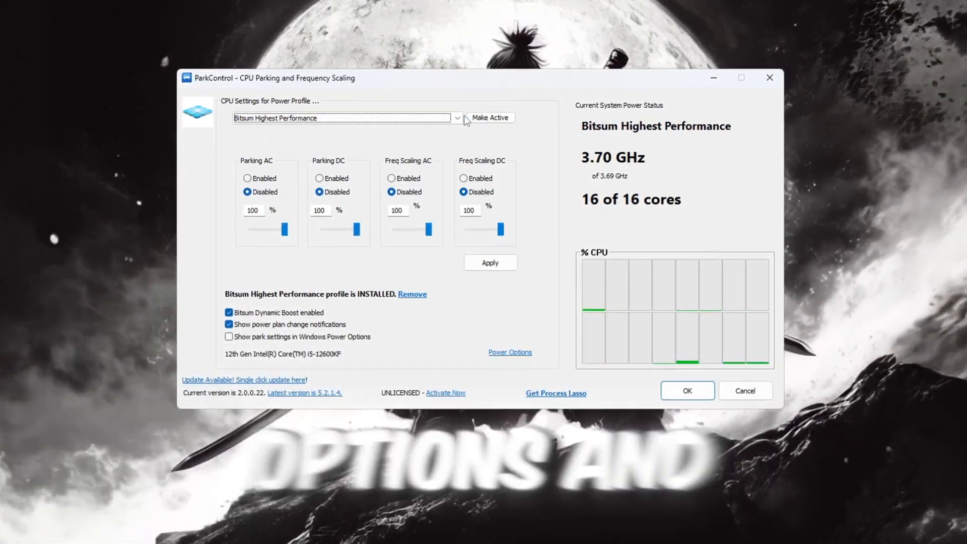
# Select Bitsum Highest Performance, make it the active profile, and apply
pyautogui.click(457, 117)
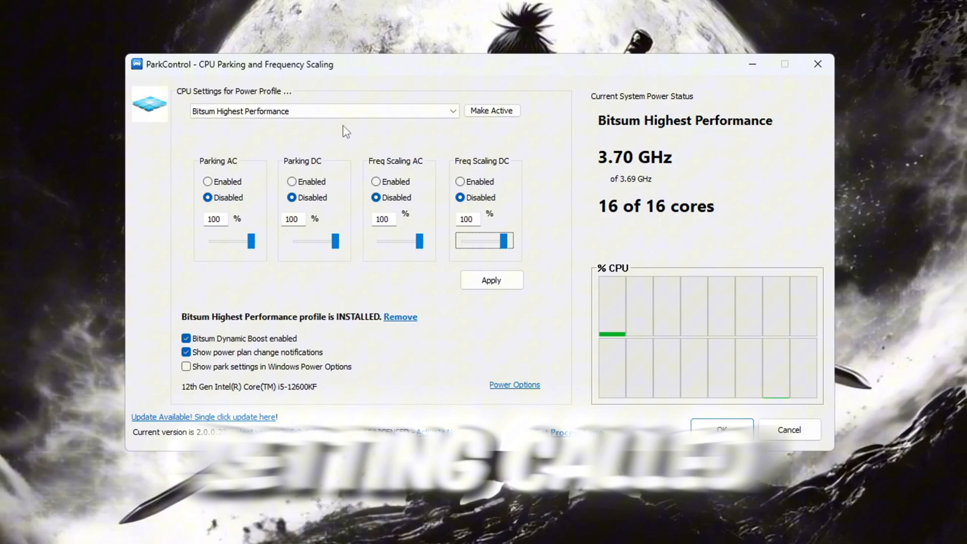
pyautogui.click(186, 339)
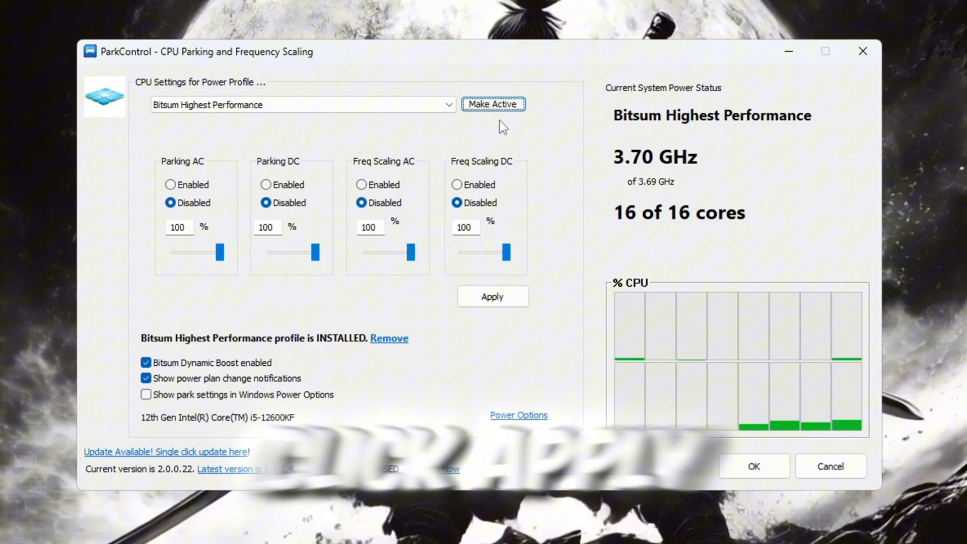
pyautogui.click(493, 297)
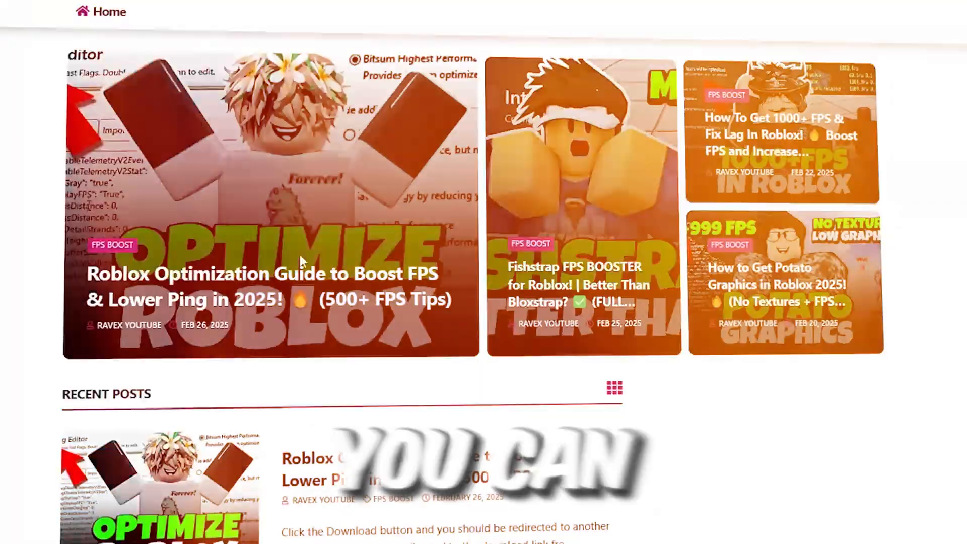
# Scroll down the Ravex website homepage of Roblox guides
pyautogui.scroll(-3)
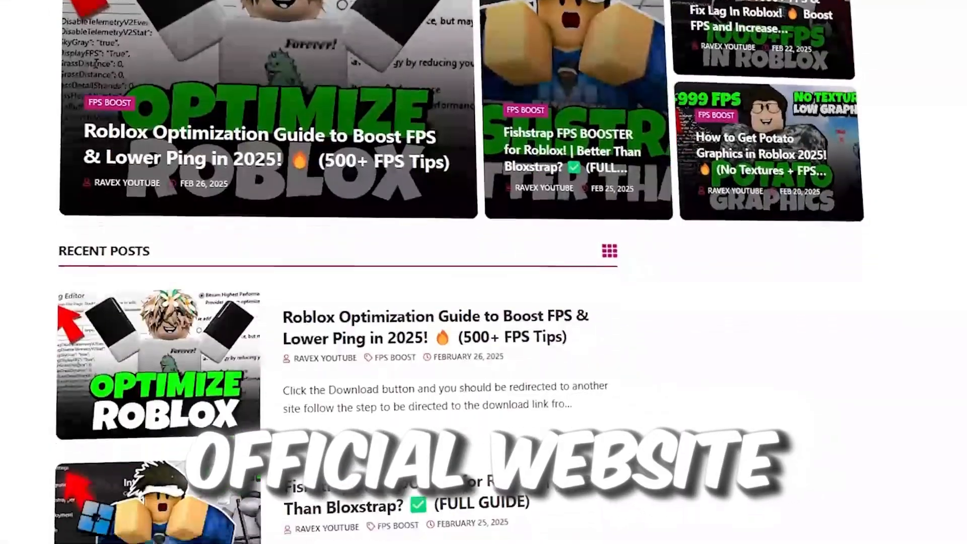
pyautogui.scroll(-3)
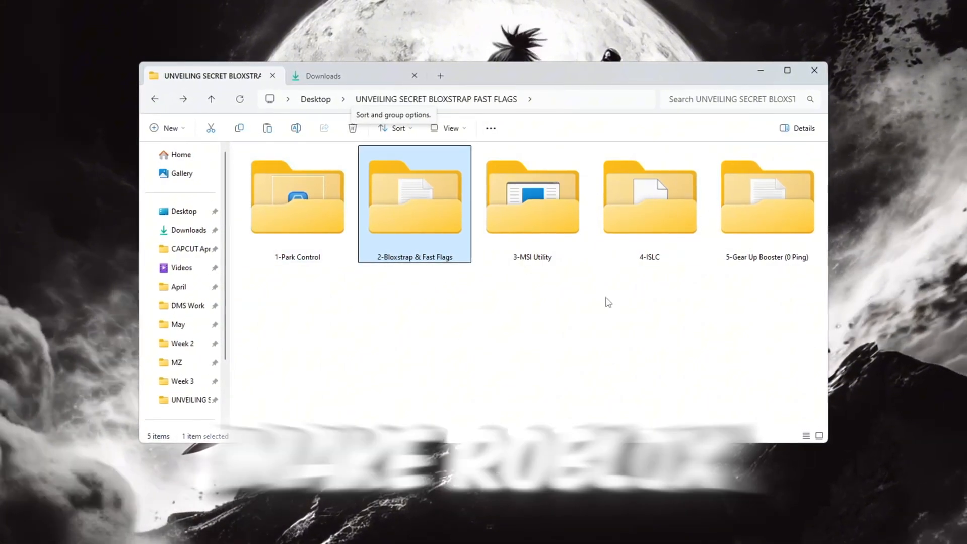
# Open the 2-Bloxstrap & Fast Flags folder and search Windows for 'bloxstrap'
pyautogui.doubleClick(414, 196)
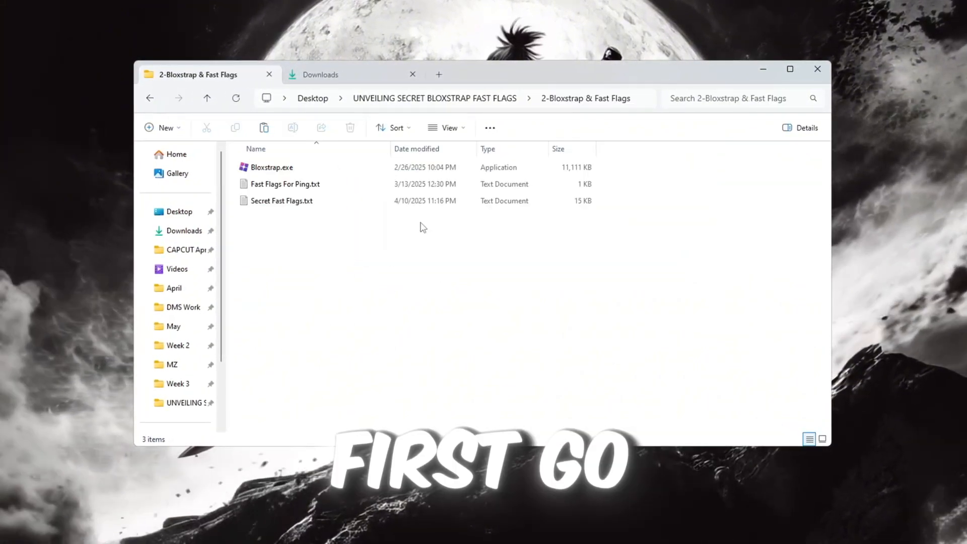
pyautogui.click(271, 167)
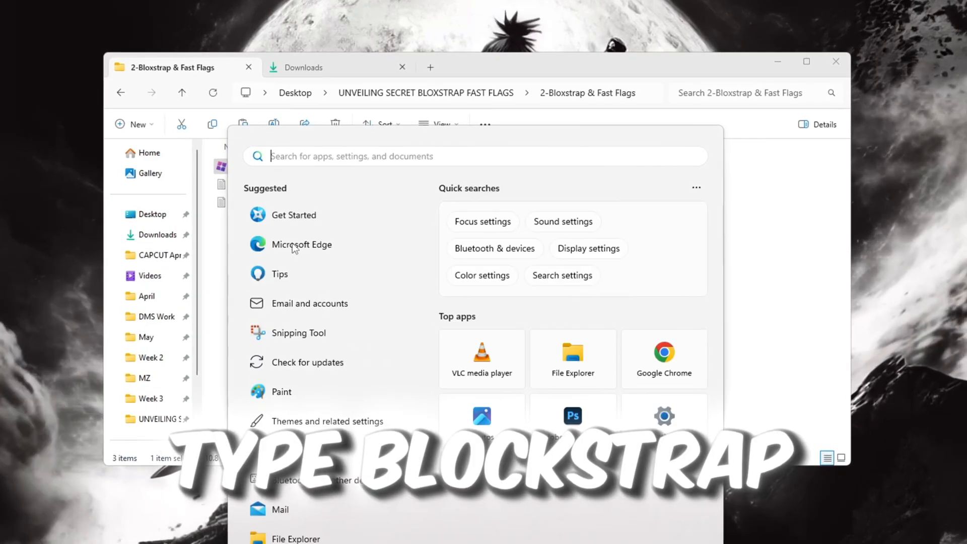
pyautogui.write('bloxstrap')
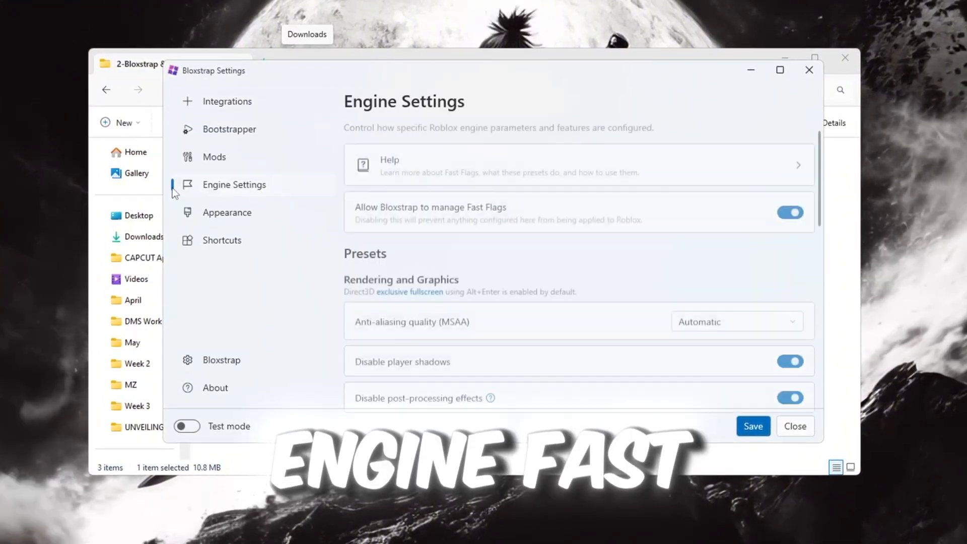
# Open the Fast Flag Editor from Engine Settings and start adding a new flag
pyautogui.scroll(-3)
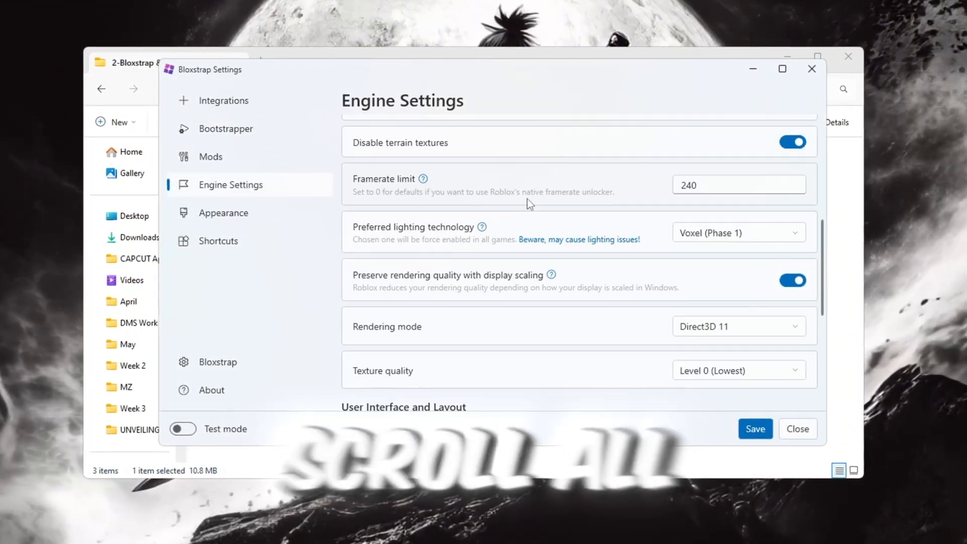
pyautogui.scroll(-3)
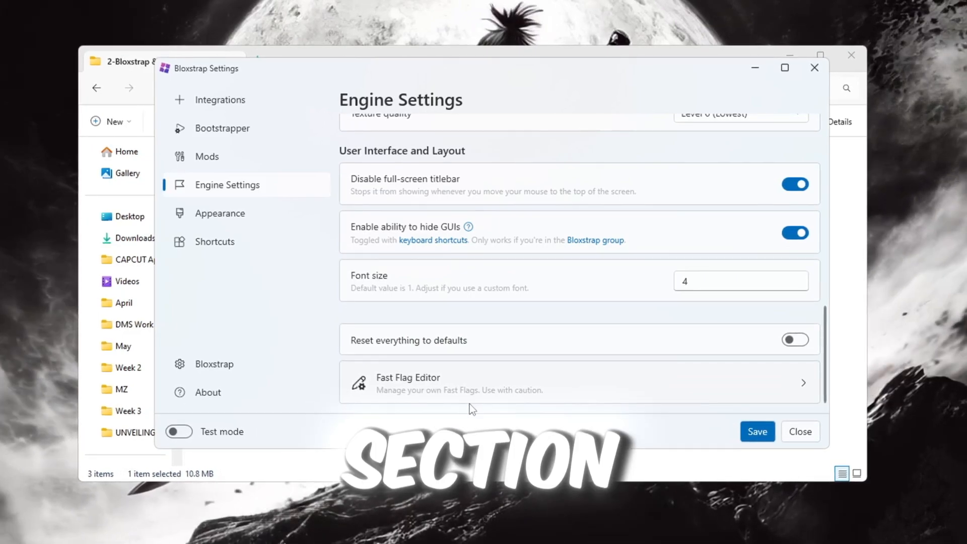
pyautogui.click(429, 384)
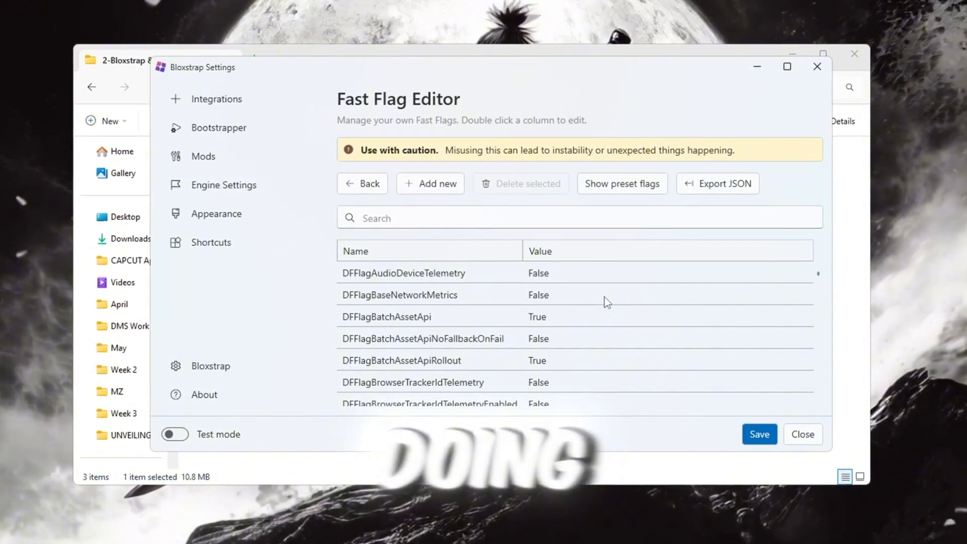
pyautogui.click(430, 184)
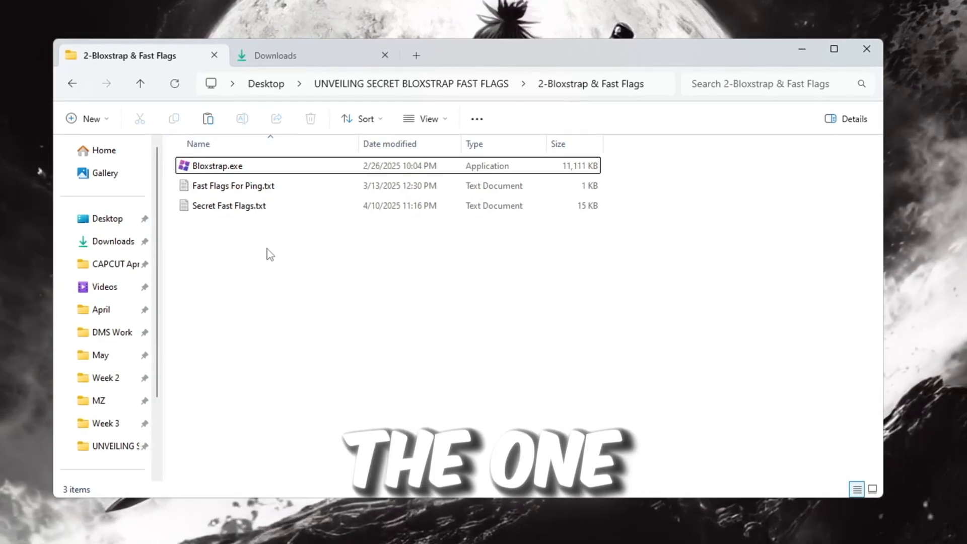
# Select the Secret Fast Flags and Fast Flags For Ping text files
pyautogui.click(228, 206)
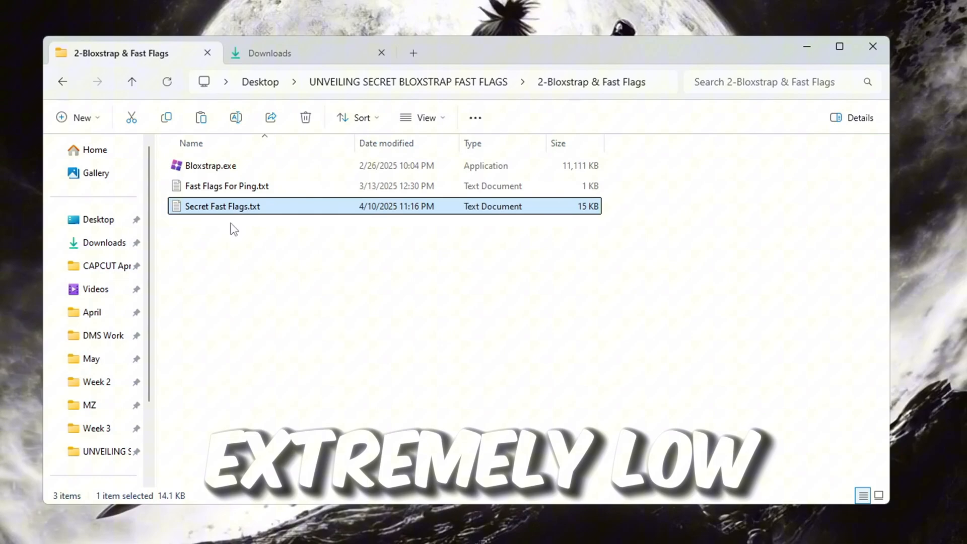
pyautogui.click(227, 186)
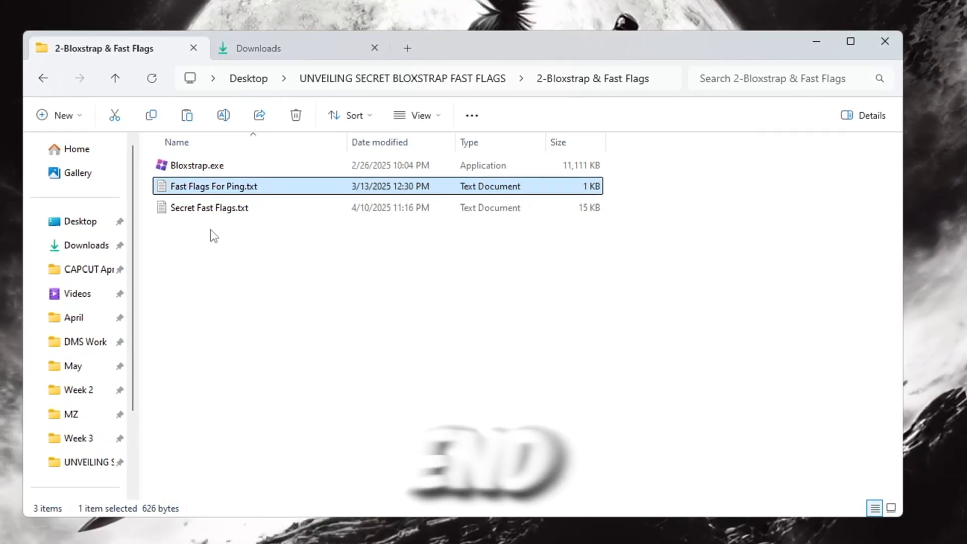
pyautogui.click(206, 208)
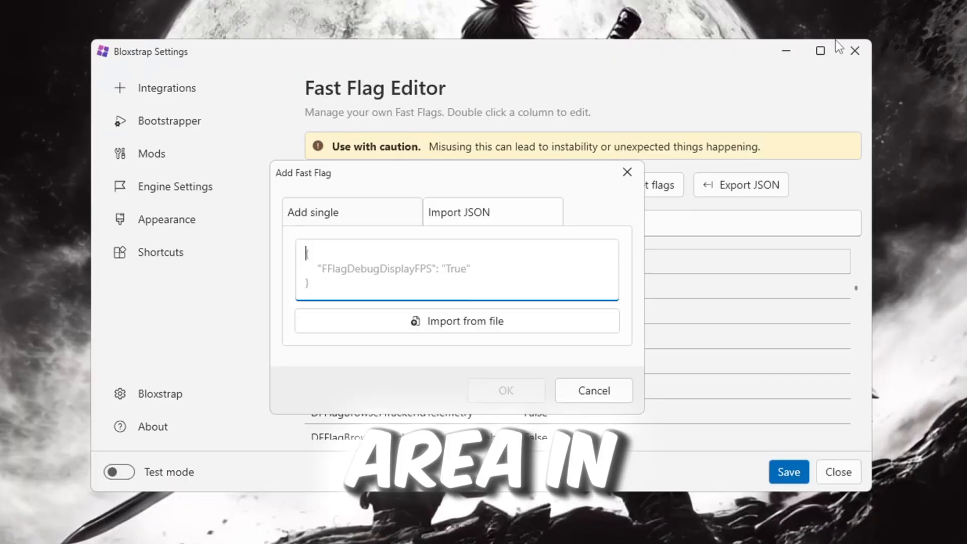
# Import the pasted JSON fast flags, accept the large-config warning, and close Bloxstrap Settings
pyautogui.click(505, 391)
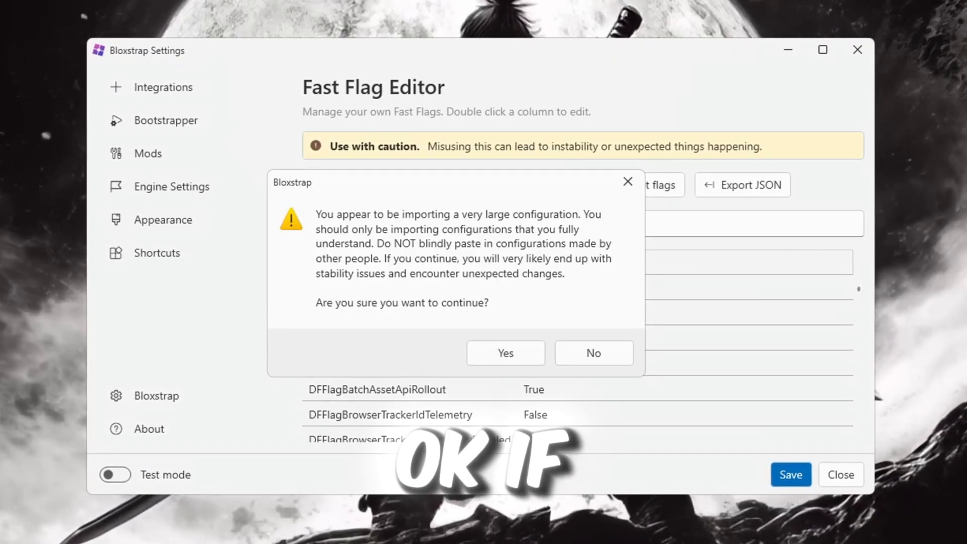
pyautogui.click(506, 352)
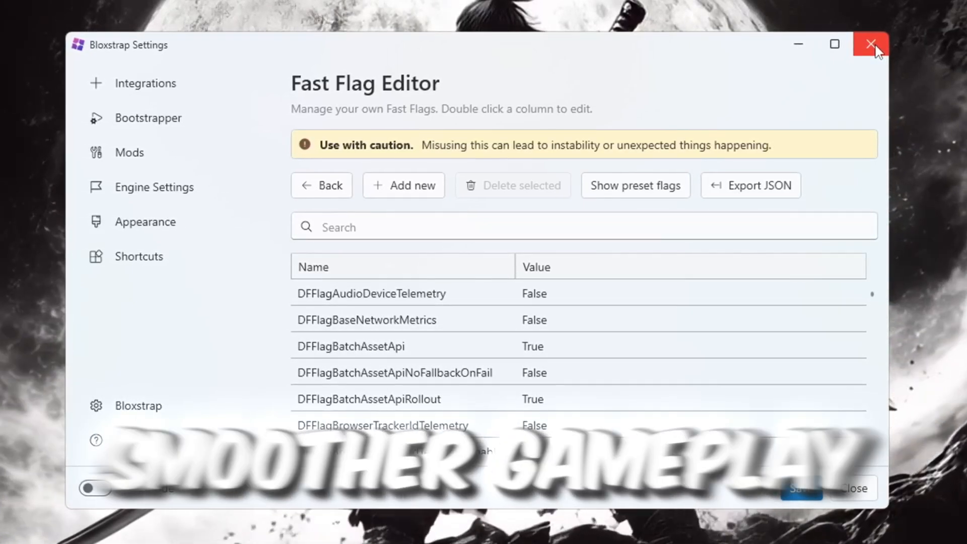
pyautogui.click(868, 44)
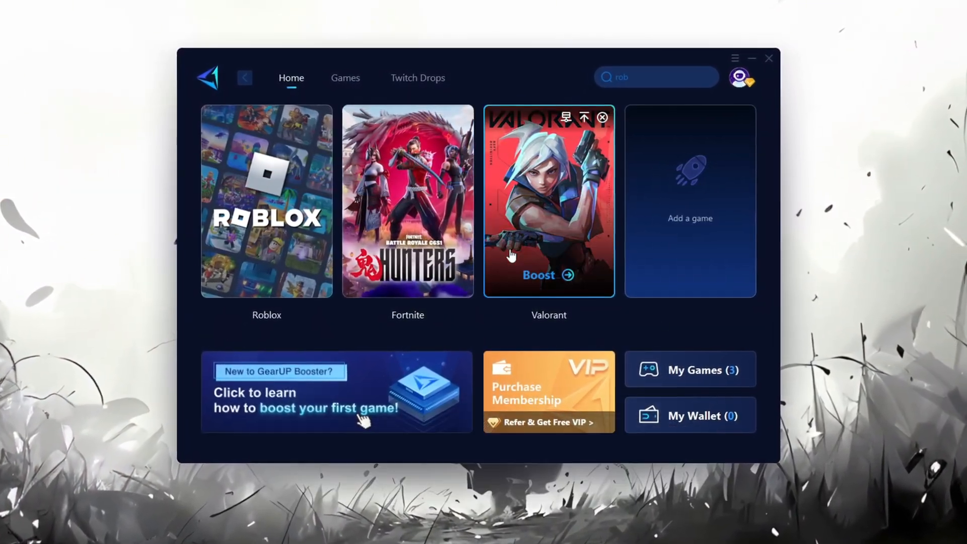
# Browse GearUP Booster's games catalogue, then return home to the Roblox card
pyautogui.click(741, 77)
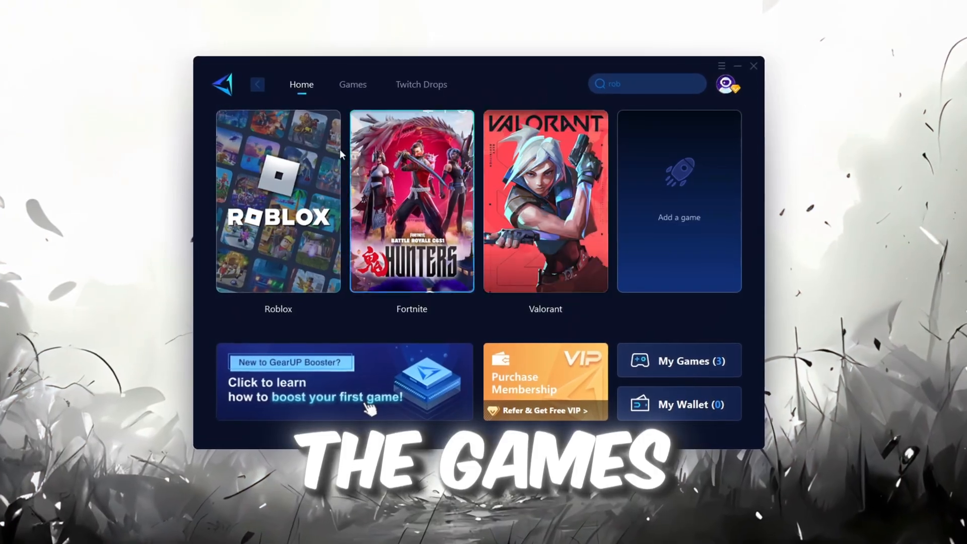
pyautogui.click(352, 85)
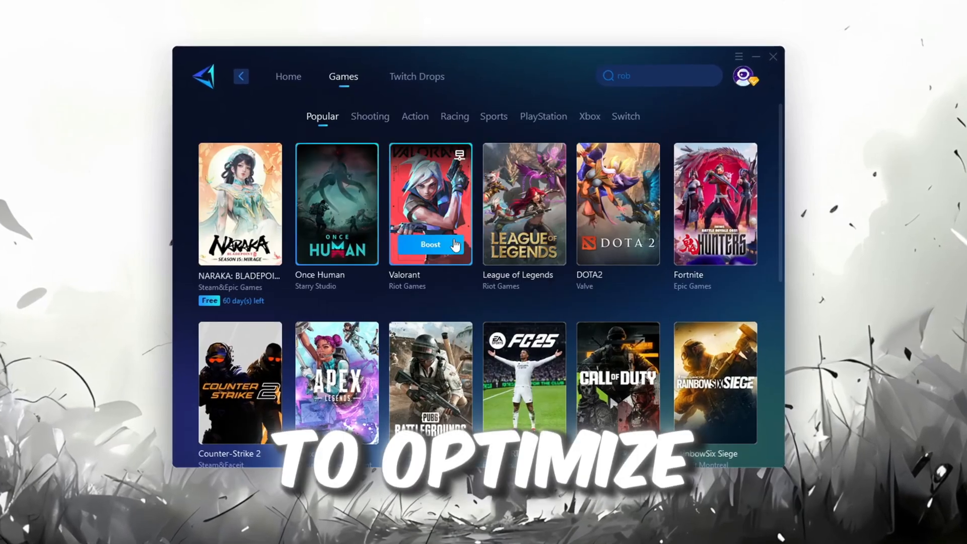
pyautogui.click(282, 72)
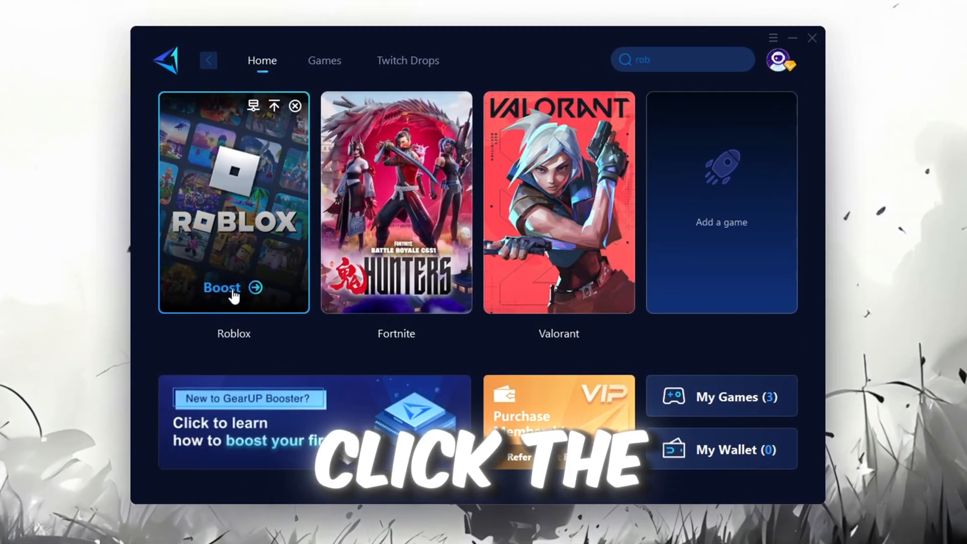
# Boost Roblox on the Auto server, then minimize GearUP Booster to the taskbar
pyautogui.click(233, 287)
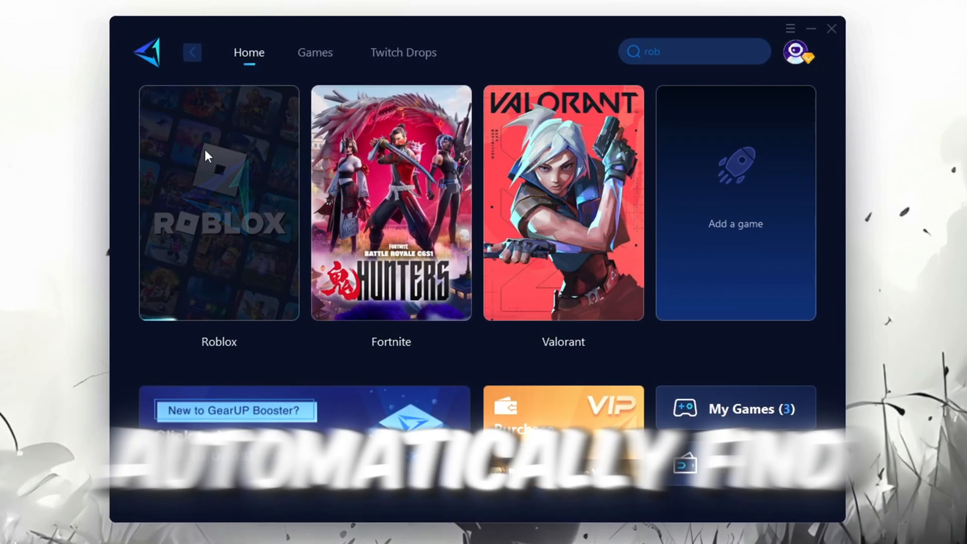
pyautogui.click(218, 199)
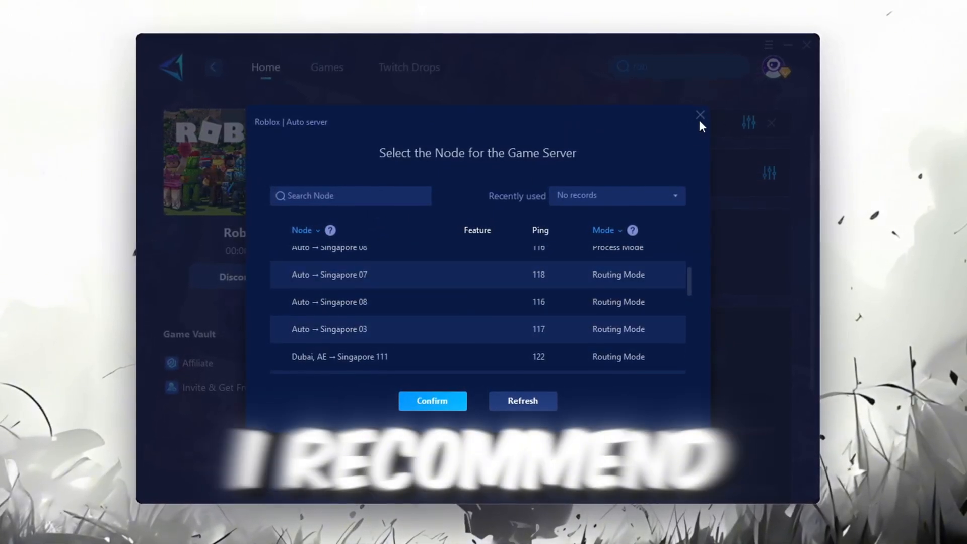
pyautogui.click(699, 114)
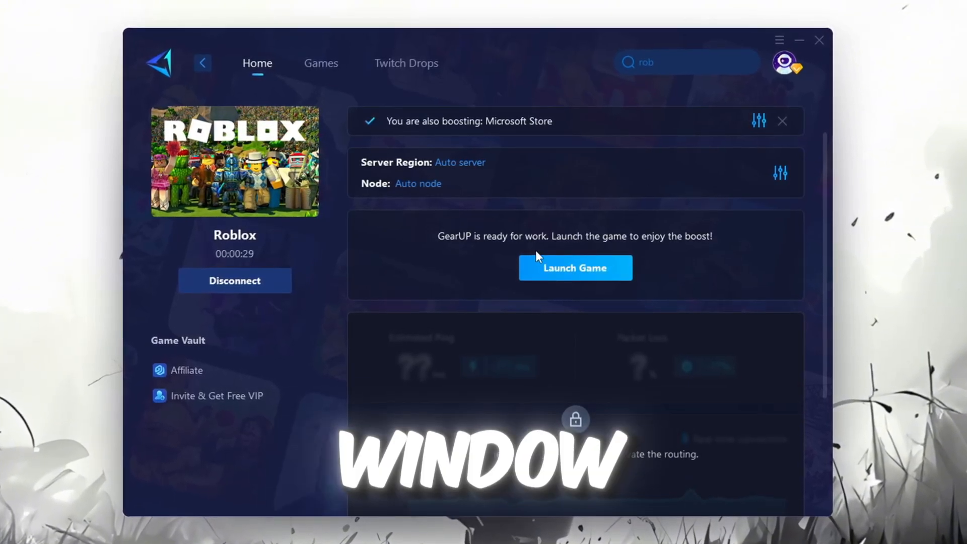
pyautogui.click(820, 39)
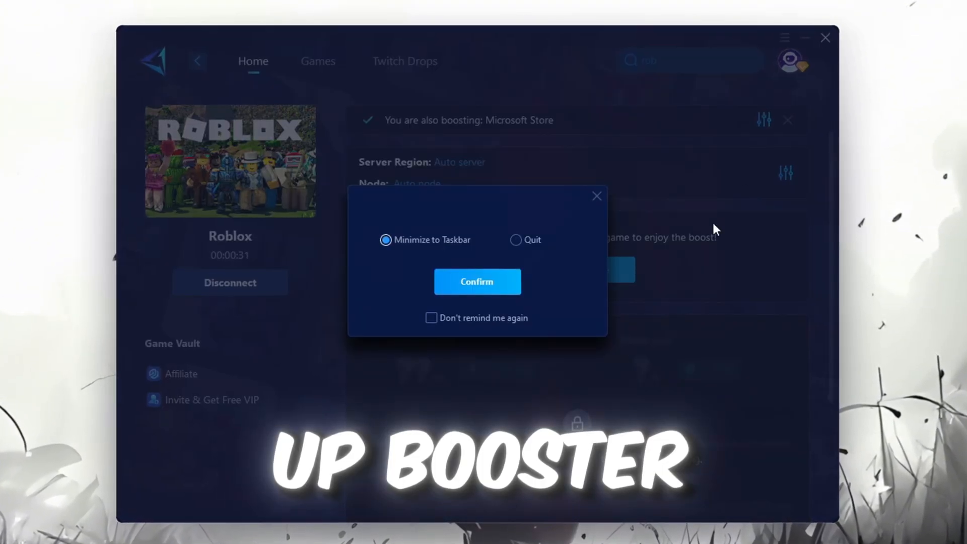
pyautogui.click(477, 281)
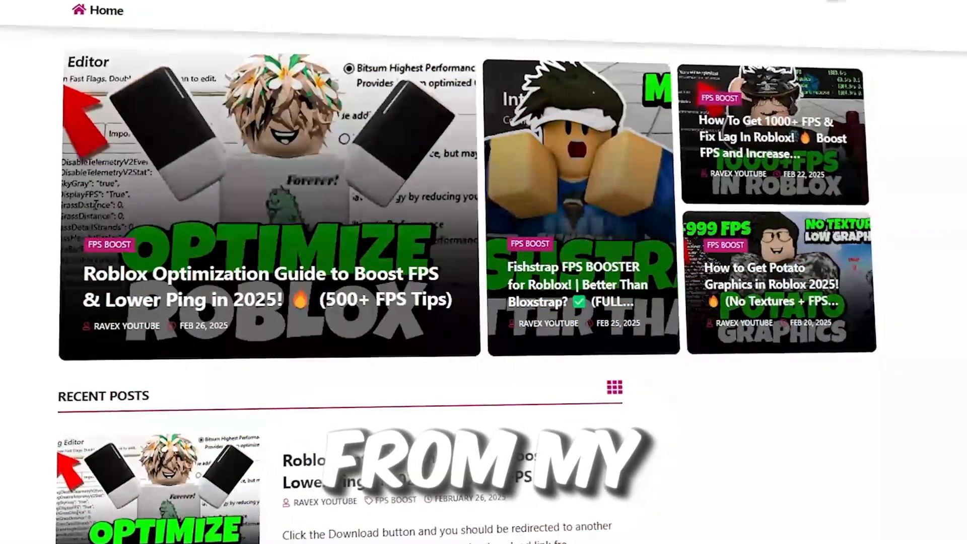
# Open the 3-MSI Utility folder and run MSI Mode Utility 3.0.exe
pyautogui.scroll(-3)
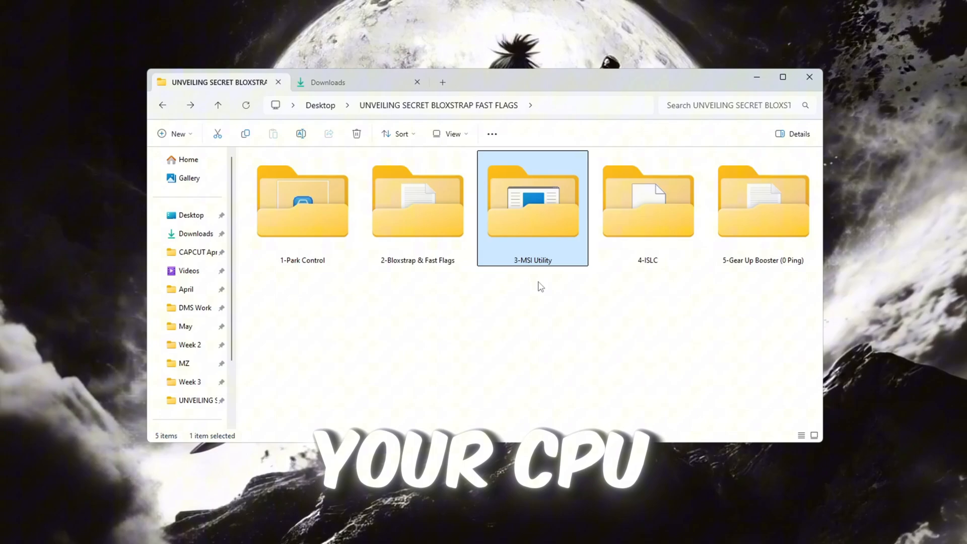
pyautogui.doubleClick(532, 203)
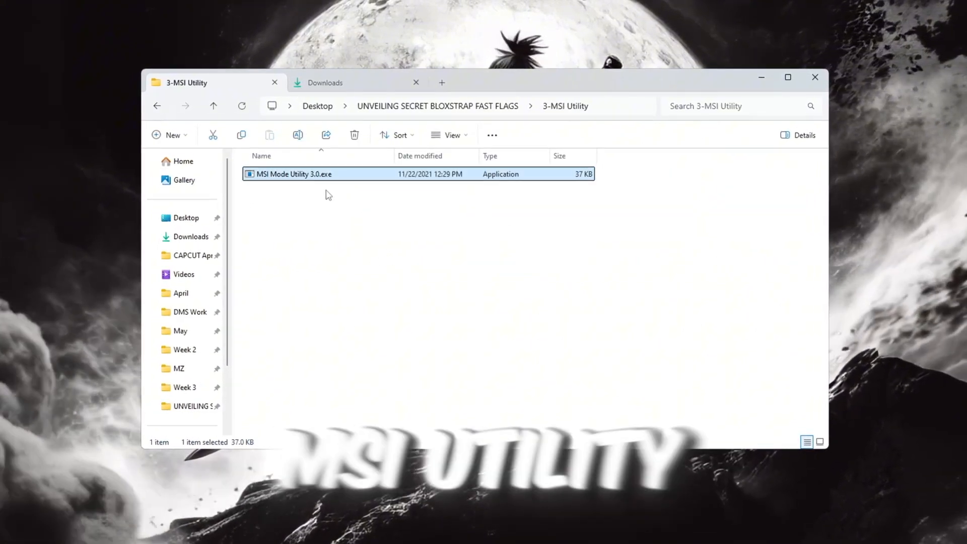
pyautogui.doubleClick(291, 174)
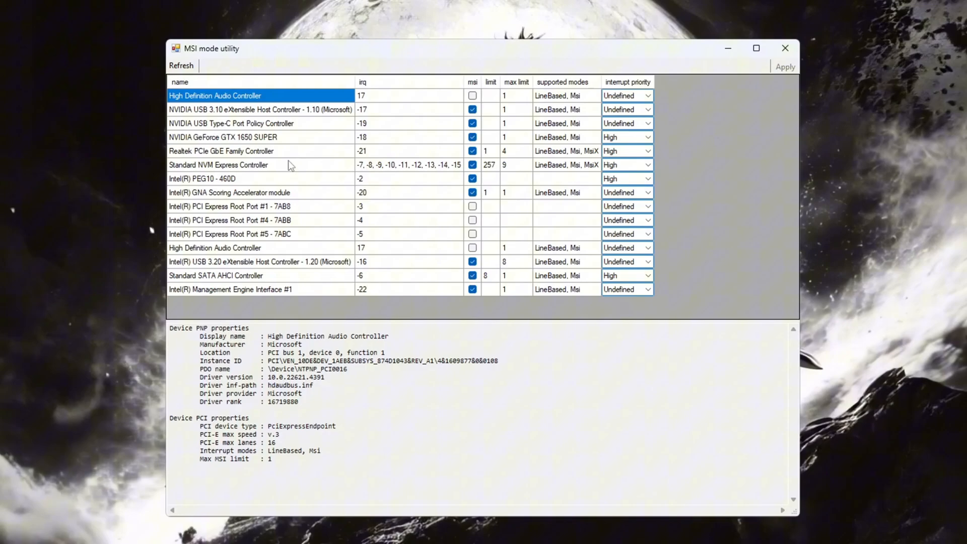
# Set the GeForce GTX 1650 SUPER interrupt priority to High, review devices, and close
pyautogui.click(215, 181)
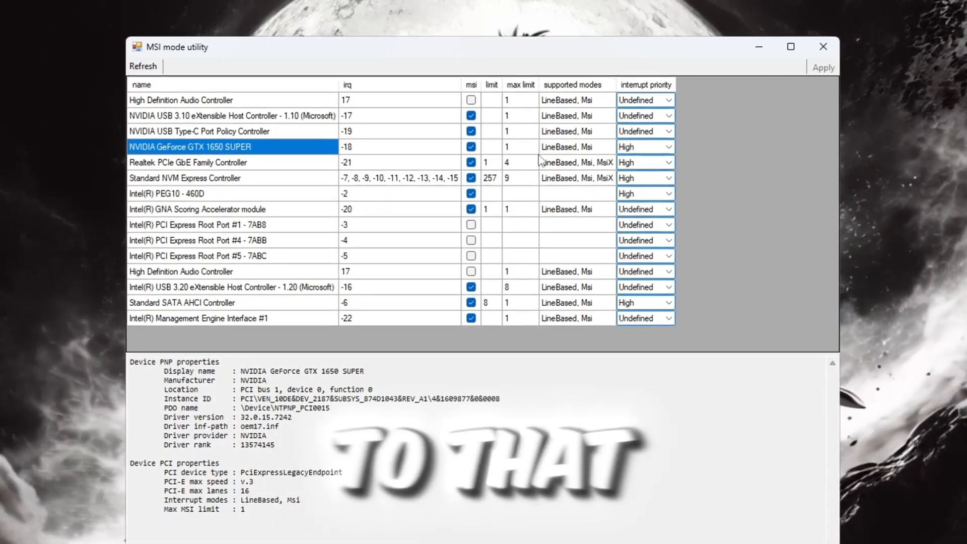
pyautogui.click(671, 147)
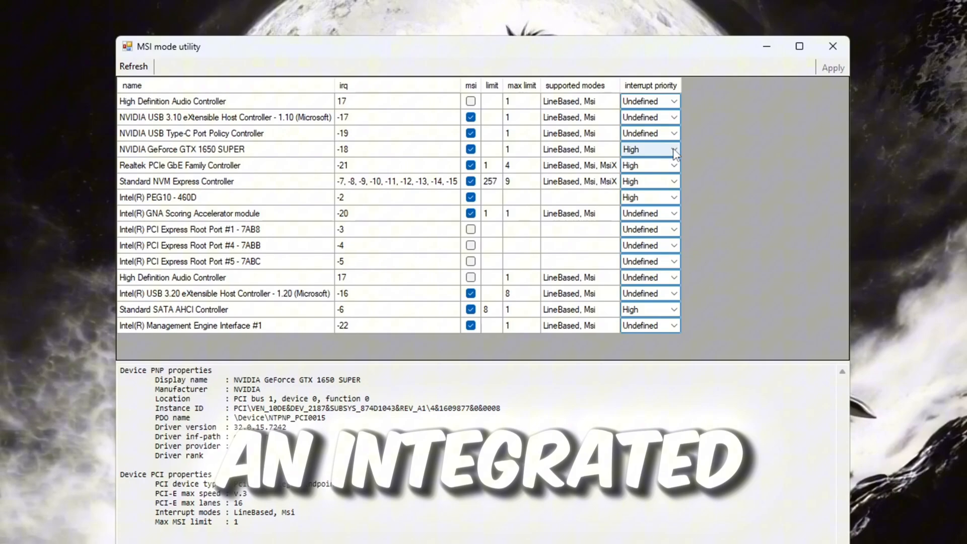
pyautogui.click(152, 197)
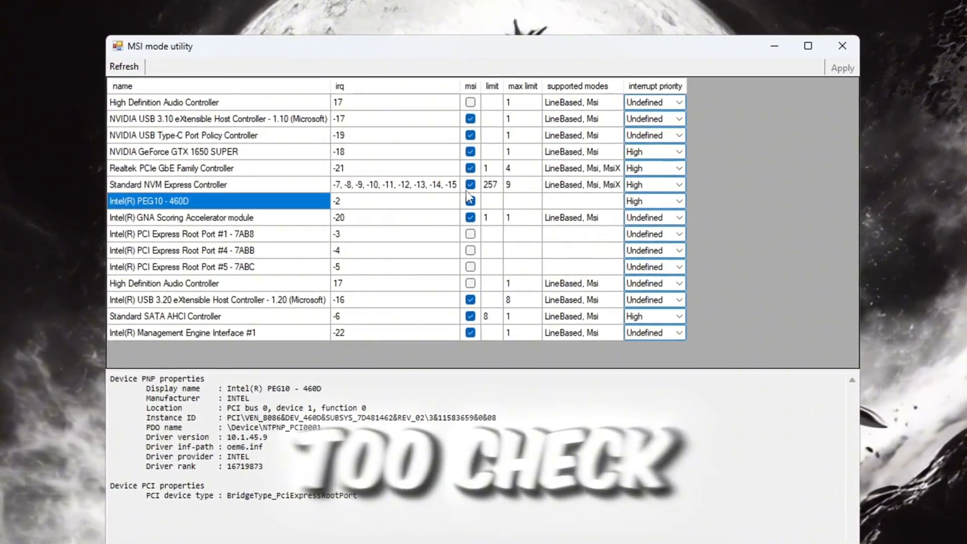
pyautogui.click(470, 201)
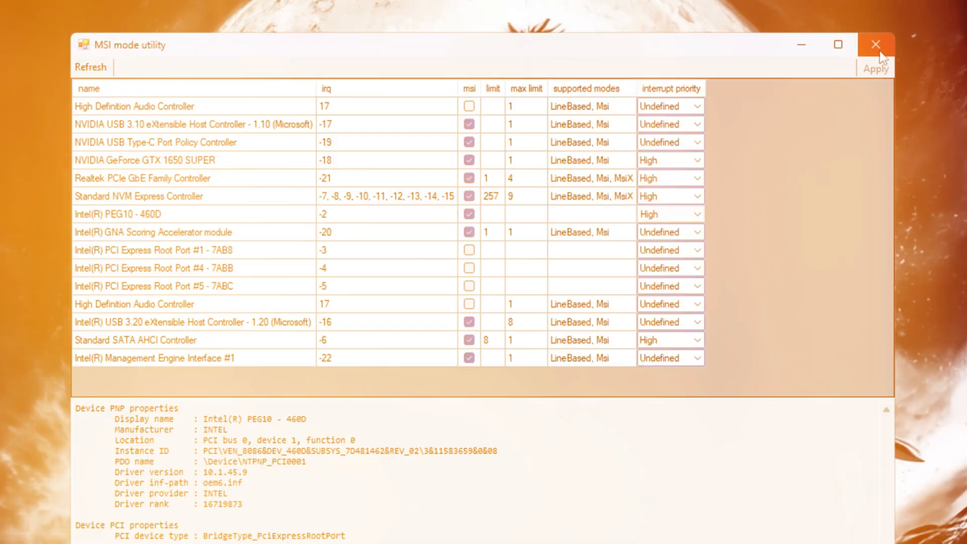
pyautogui.click(873, 44)
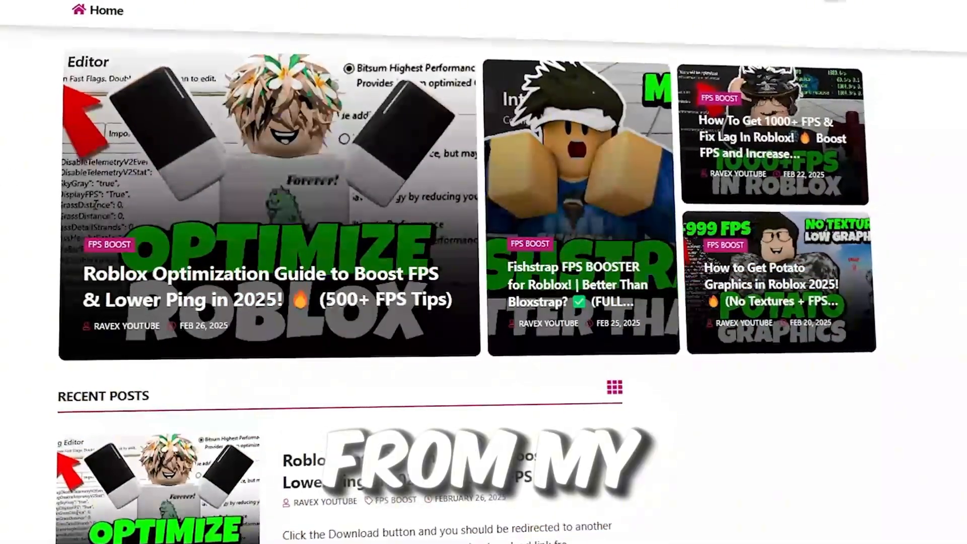
# Open the 4-ISLC folder, run ISLC.exe, and dismiss the already-running notice
pyautogui.scroll(-3)
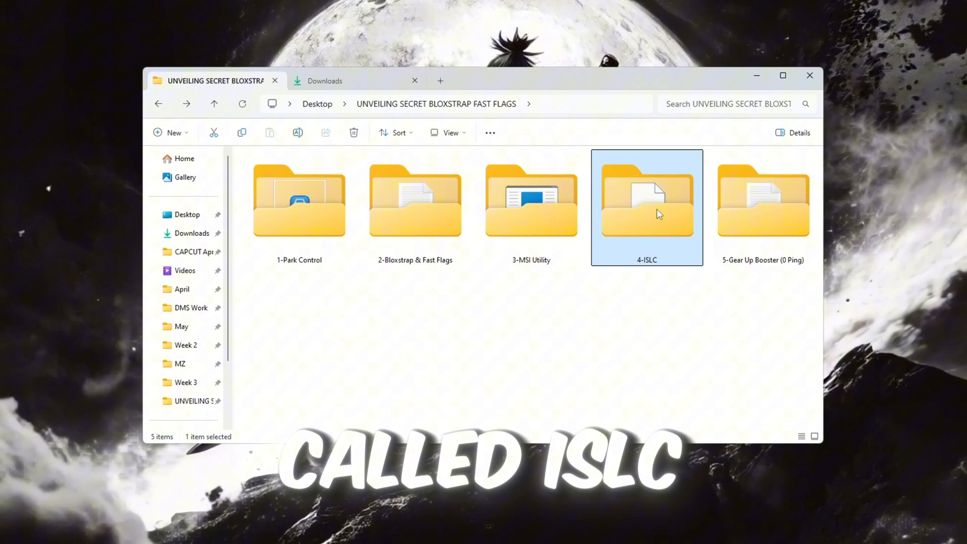
pyautogui.doubleClick(647, 200)
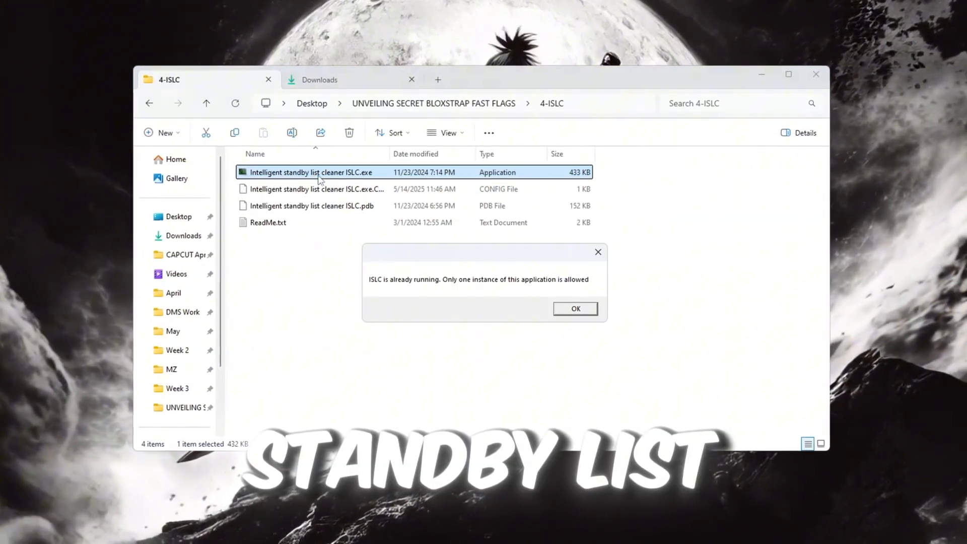
pyautogui.click(575, 309)
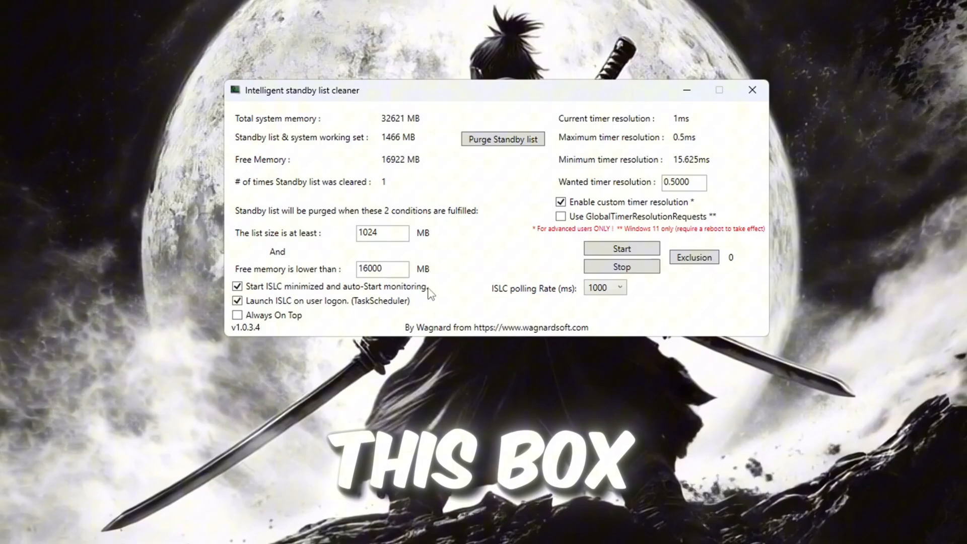
# Set the 16000 MB free-memory threshold and keep Start ISLC minimized enabled
pyautogui.tripleClick(380, 272)
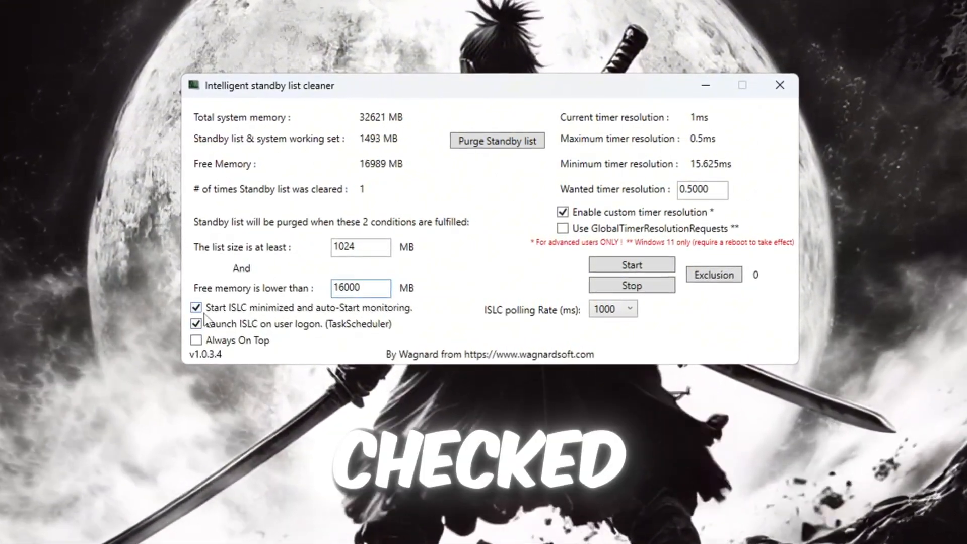
pyautogui.click(194, 308)
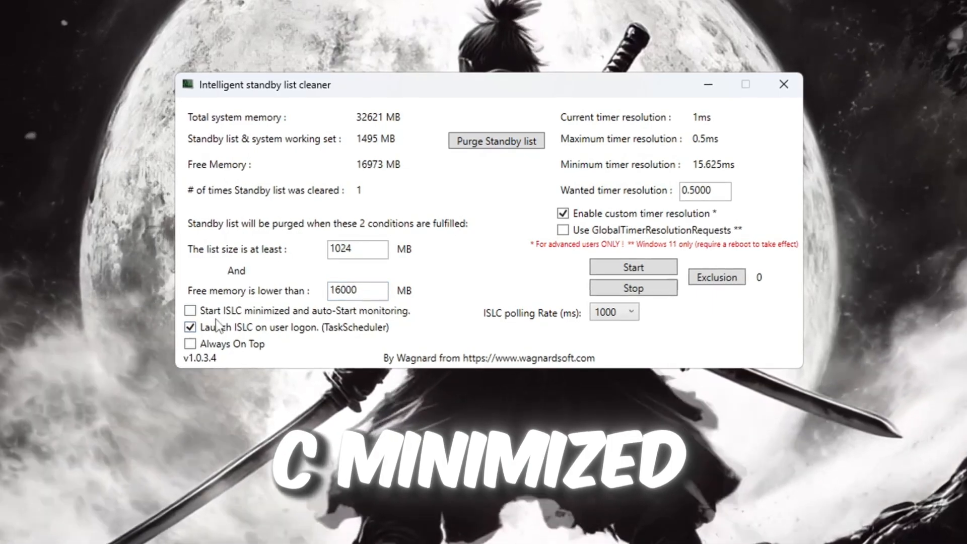
pyautogui.click(185, 311)
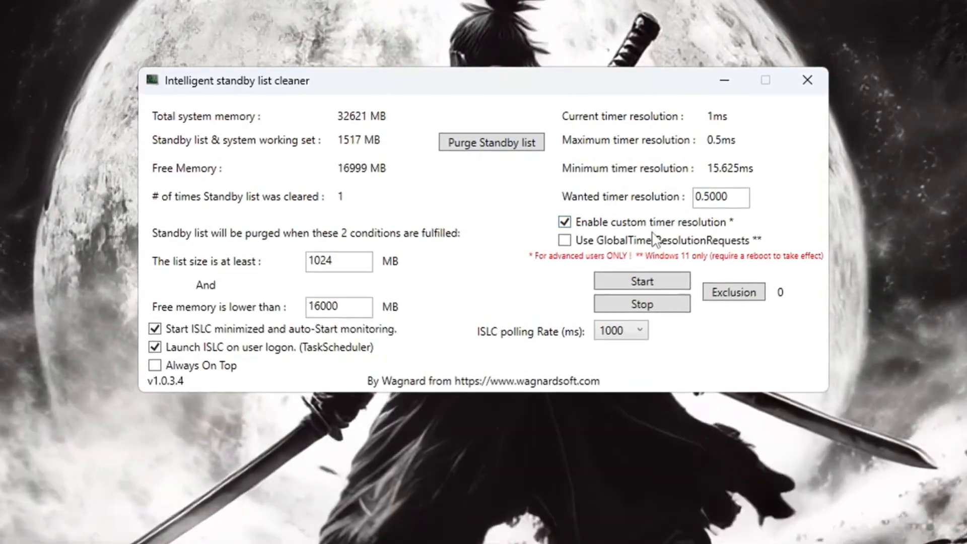
# Keep the 0.5 ms wanted timer resolution and start ISLC monitoring
pyautogui.tripleClick(721, 198)
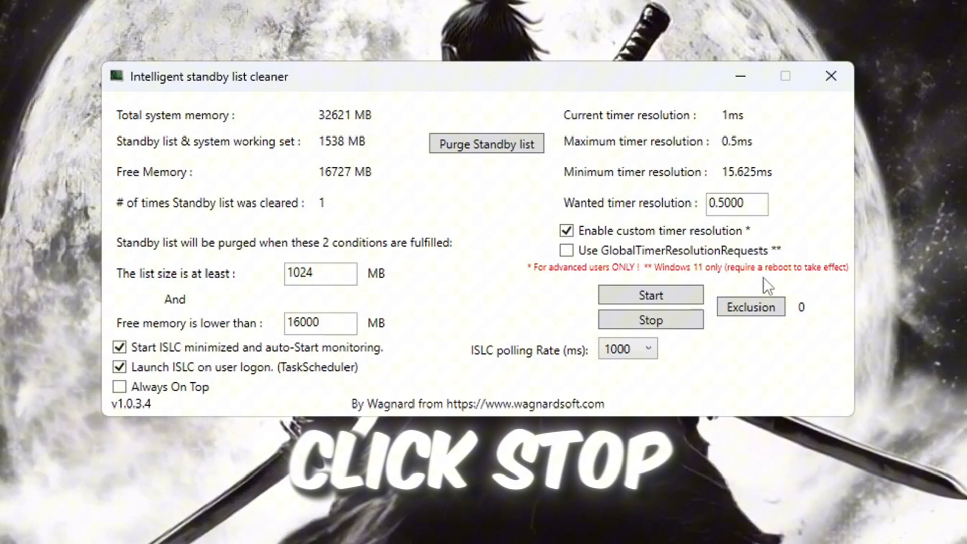
pyautogui.click(651, 295)
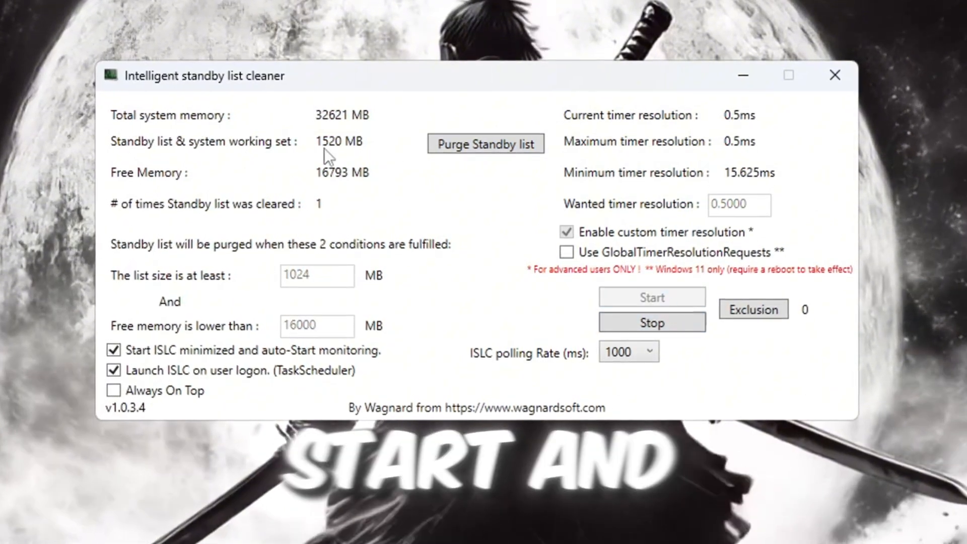
pyautogui.click(486, 144)
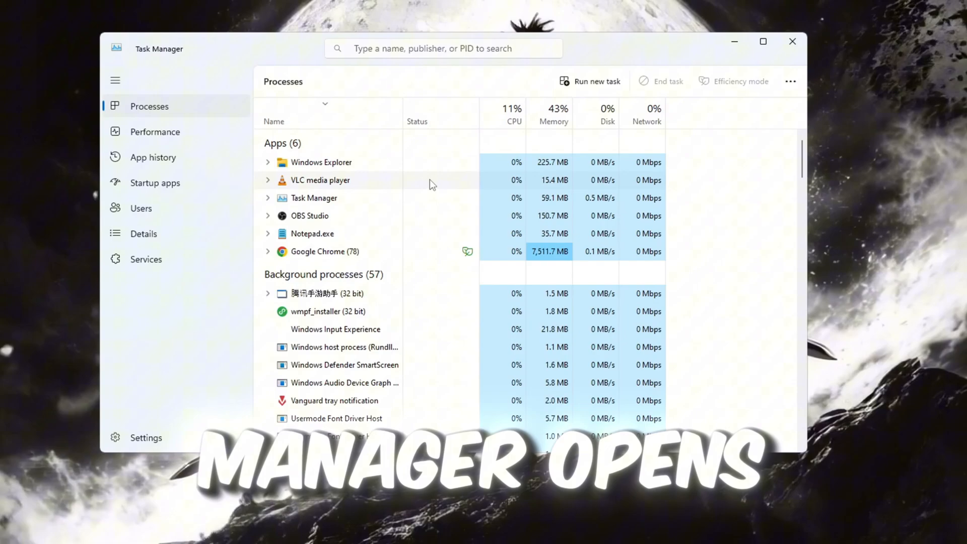
# Show Task Manager's Startup apps and bring up Disable for Lively Wallpaper
pyautogui.click(152, 185)
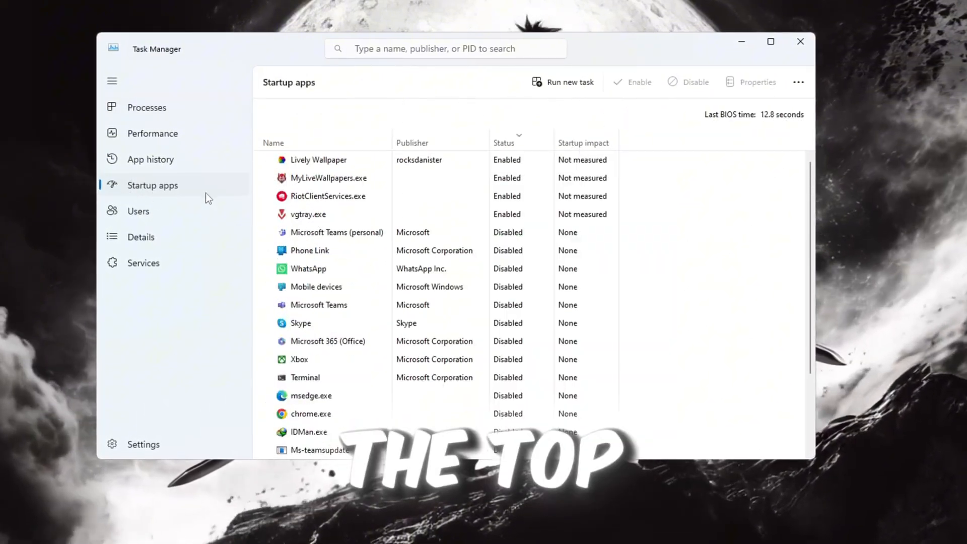
pyautogui.scroll(-3)
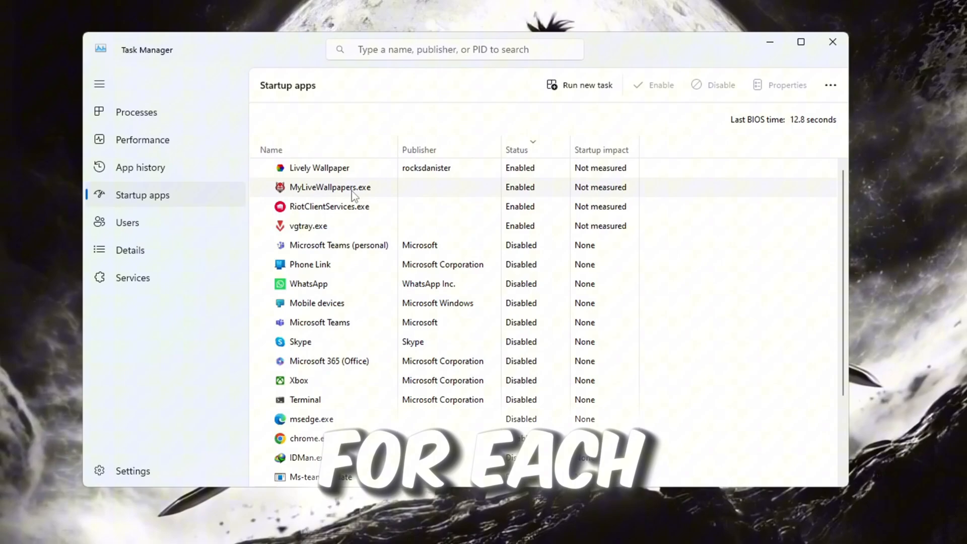
pyautogui.rightClick(319, 170)
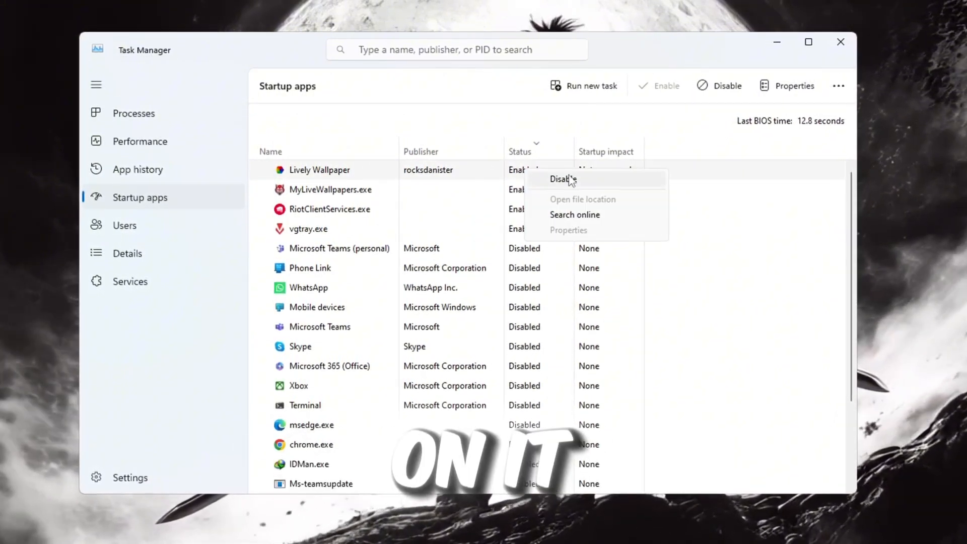